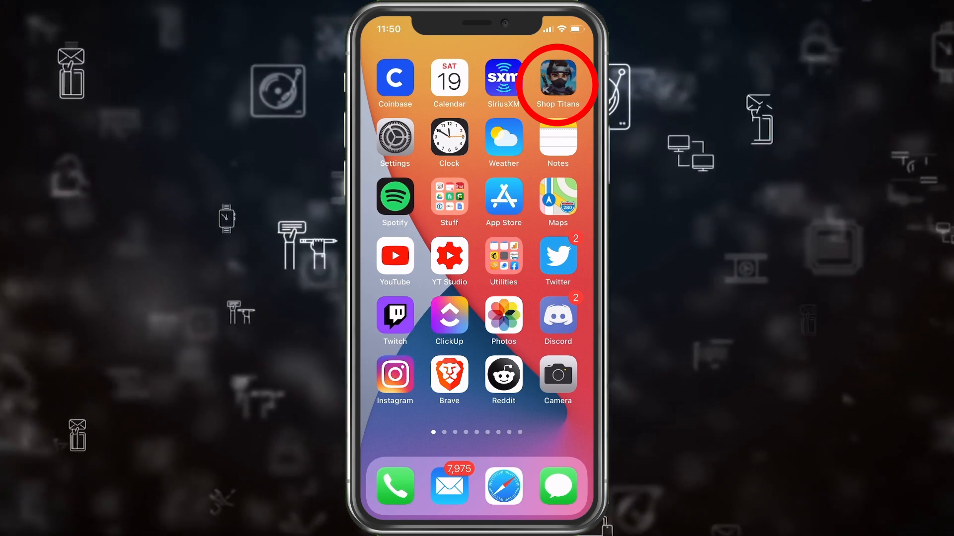
- Long-press the Shop Titans icon and choose Remove App to show the delete-or-move prompt
left_click(558, 81)
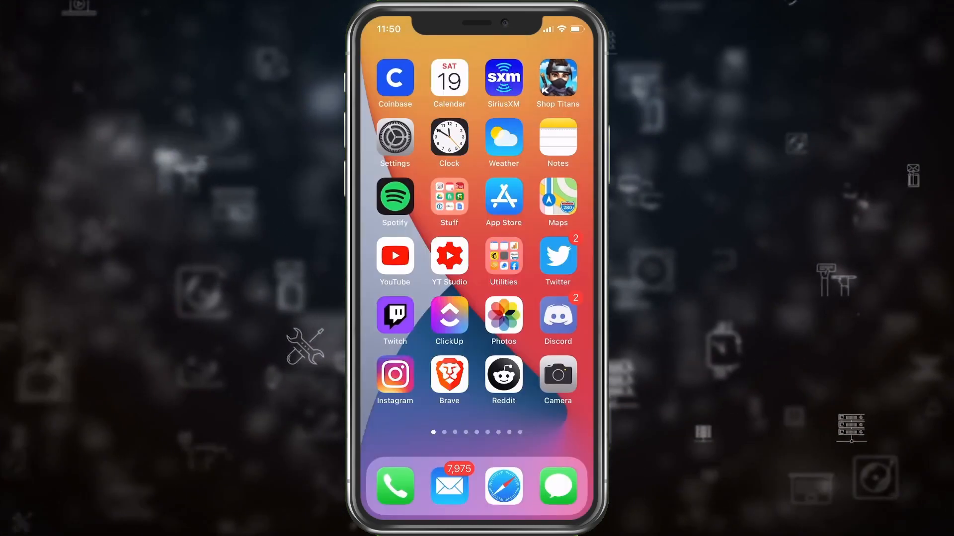
left_click(558, 78)
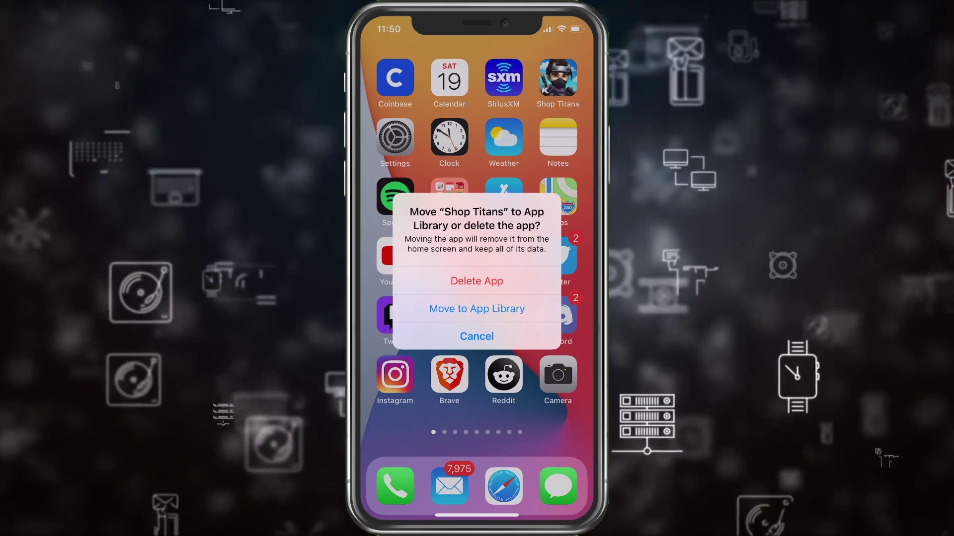